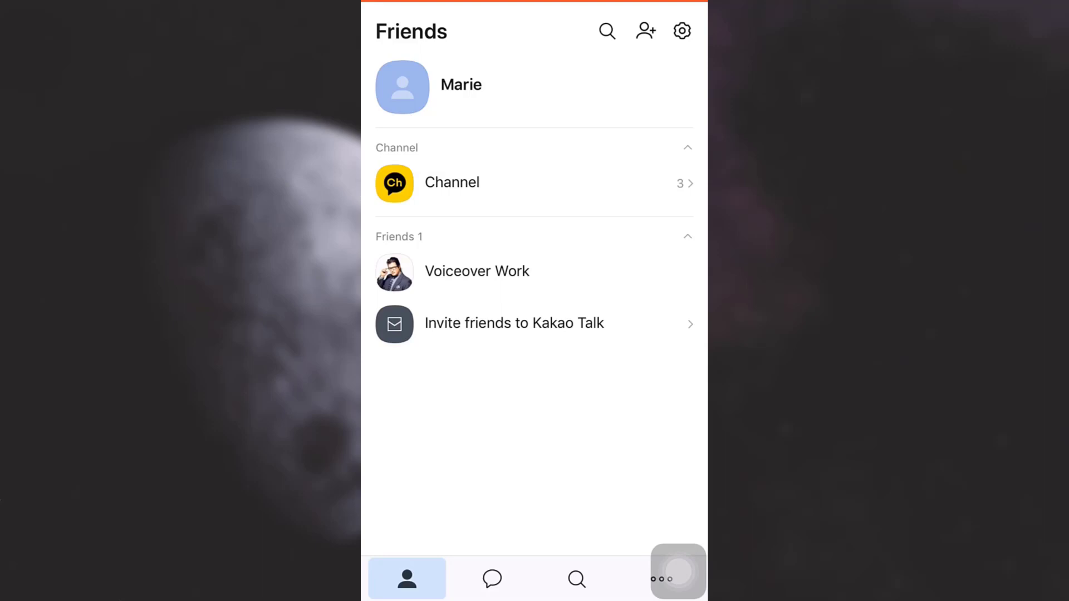
- Open the add-friend options from the Friends tab
{"action": "left_click", "coordinate": [645, 31]}
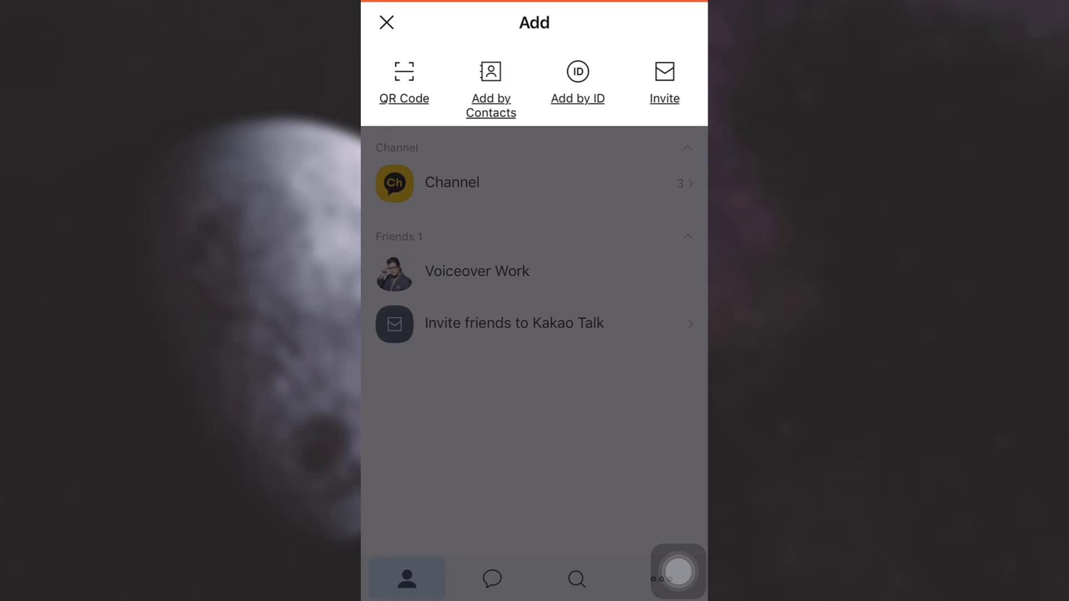
- Choose Invite to see the ways of inviting friends to KakaoTalk
{"action": "left_click", "coordinate": [664, 81]}
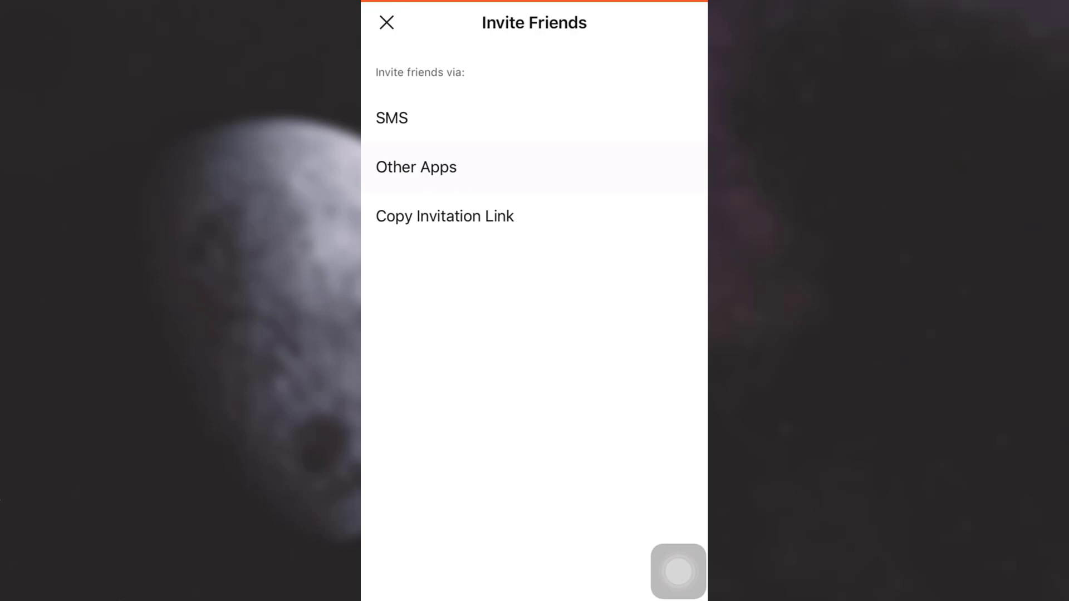
- Share the invitation via Messenger and select one recent contact as recipient
{"action": "left_click", "coordinate": [416, 167]}
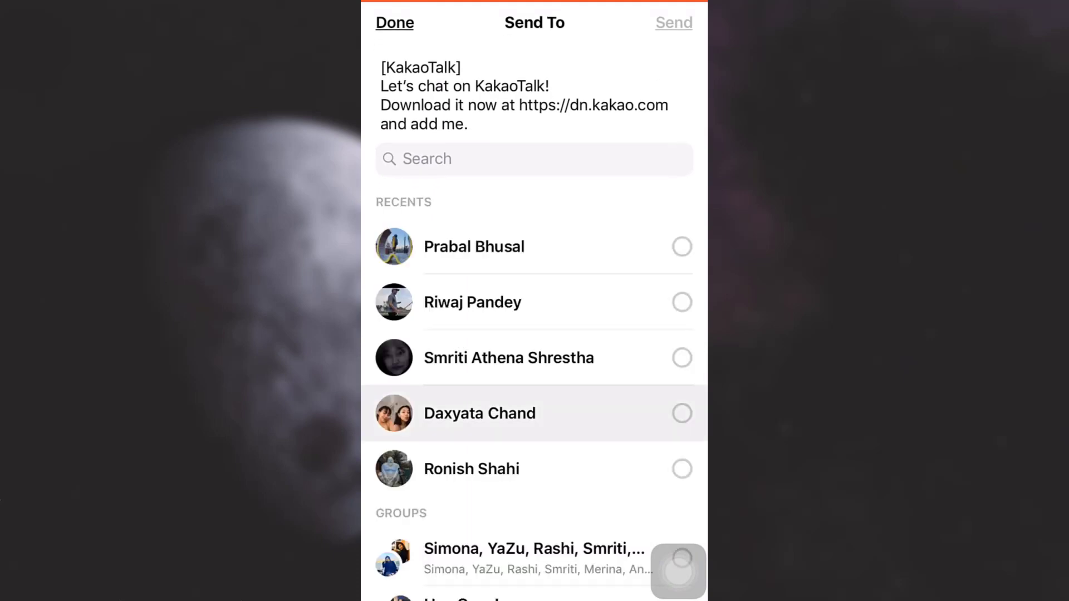
{"action": "left_click", "coordinate": [479, 413]}
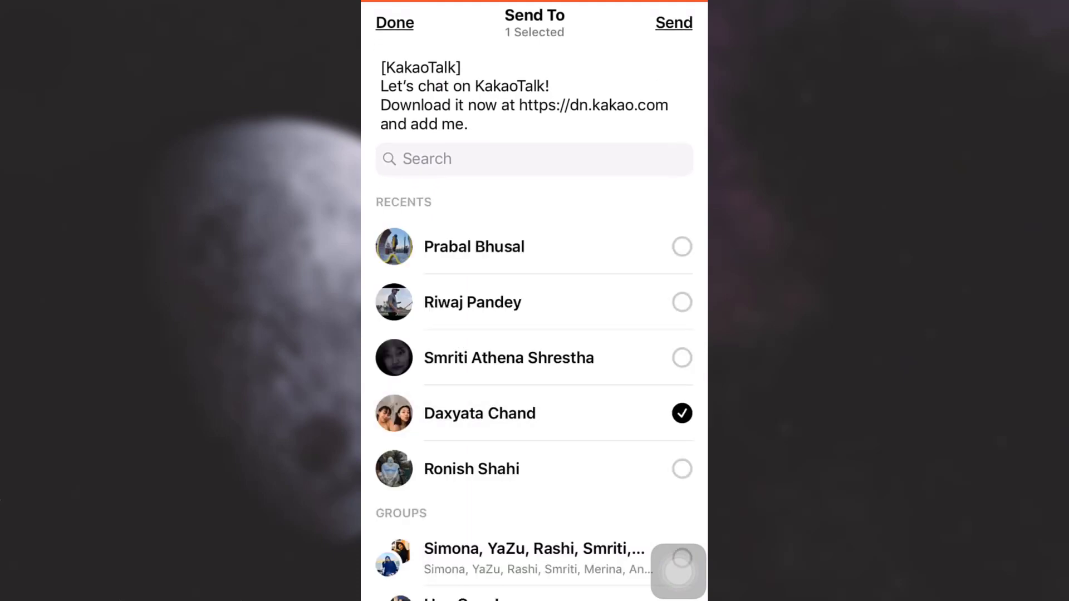